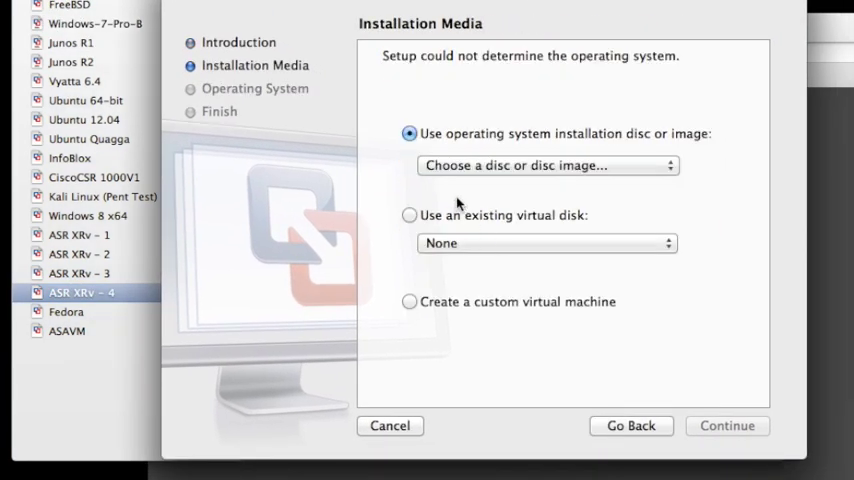
Use a separate copy of the existing disk iosxrv-k9-demo-5.1.1.vmdk for the new VM
left_click(547, 165)
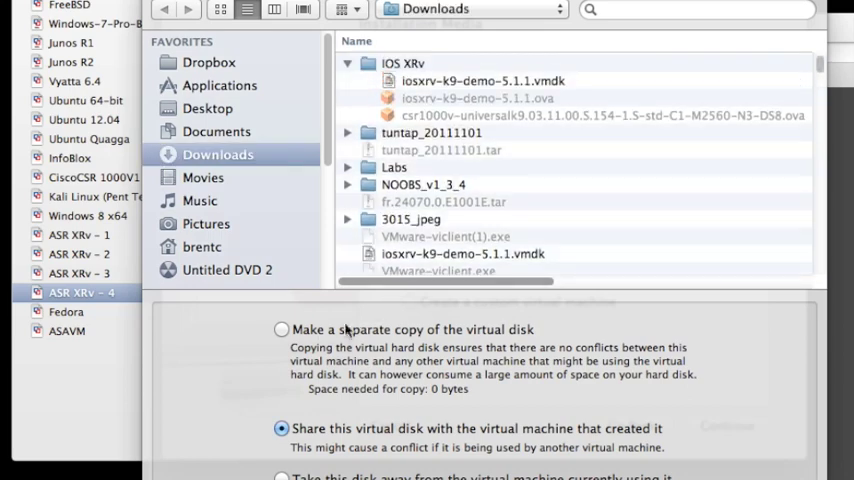
left_click(281, 329)
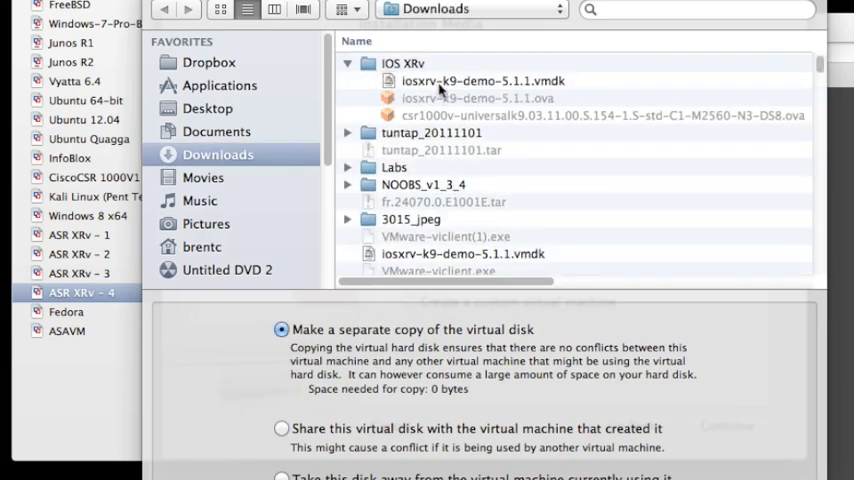
left_click(485, 80)
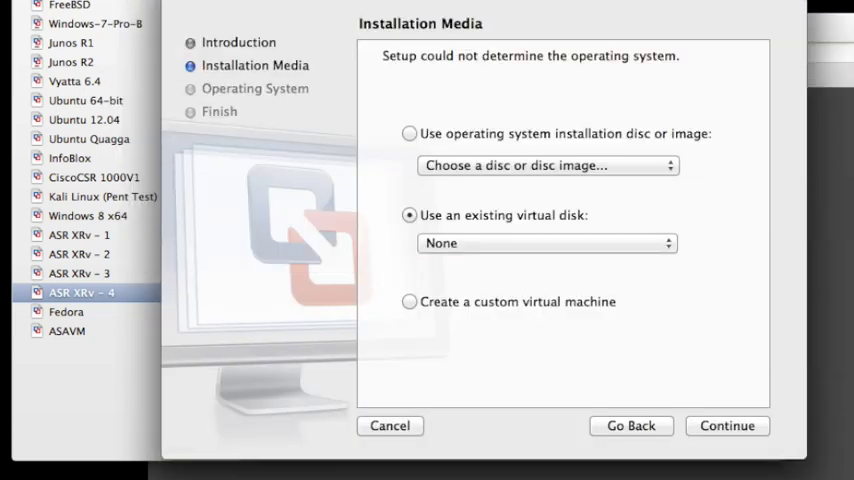
Keep 'Other' as the guest OS and save the VM under the name 'ASR XRv - 5'
left_click(727, 425)
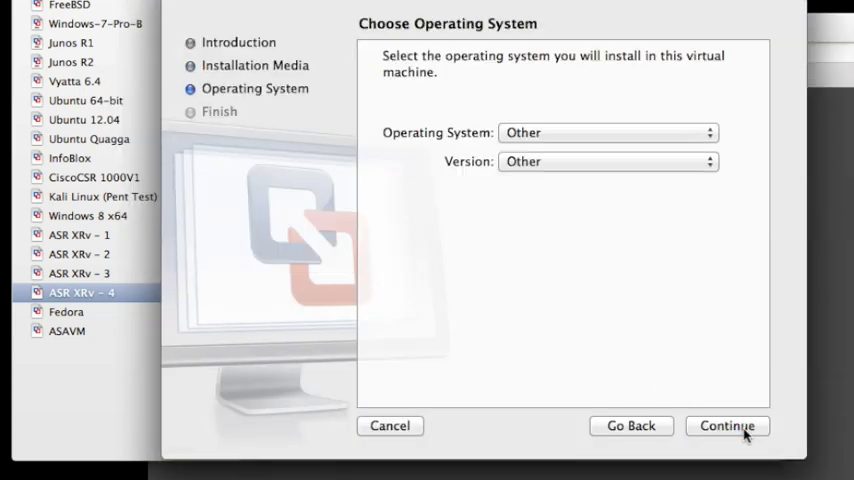
mouse_move(530, 155)
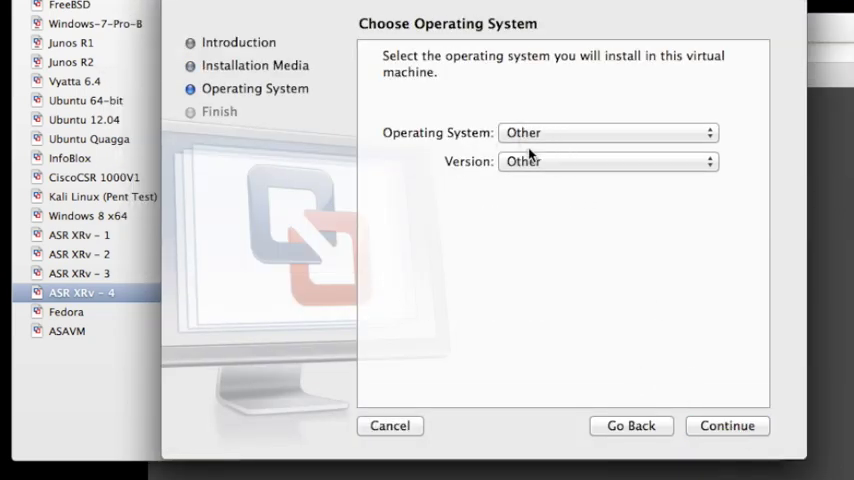
left_click(727, 425)
type("ASR")
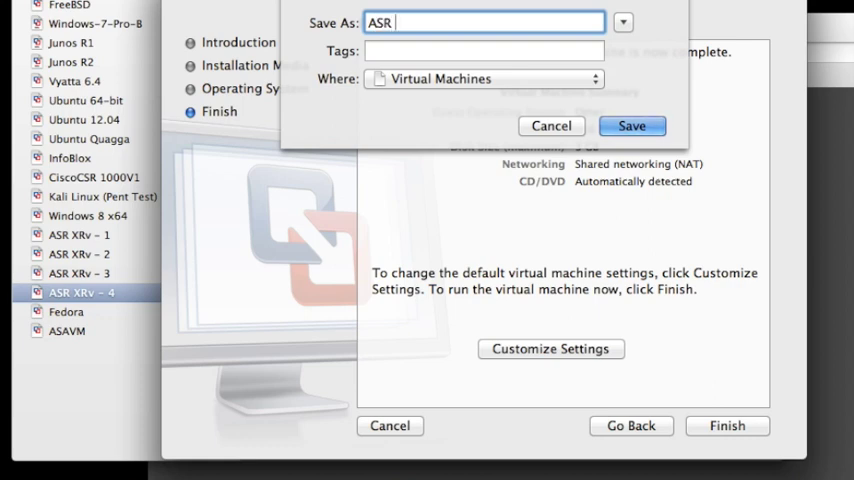
type("Xrv")
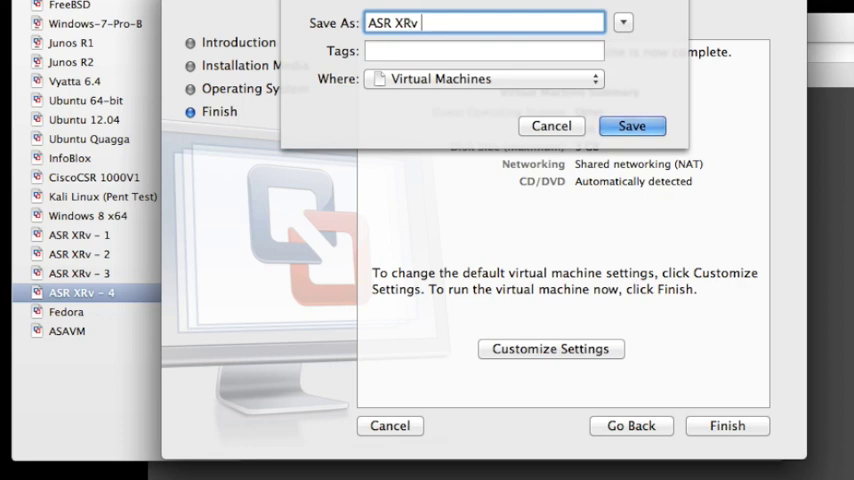
type("- 5")
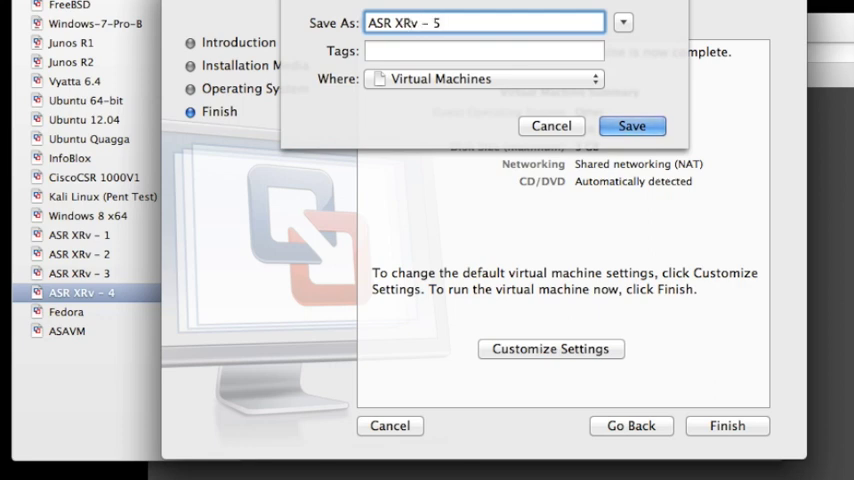
left_click(631, 125)
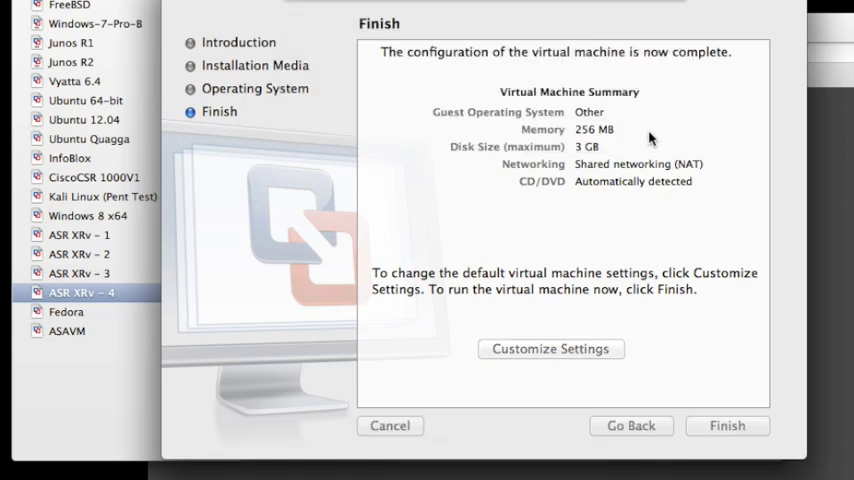
Customize the new VM's settings after the disk copies, switching the sound card off
left_click(727, 425)
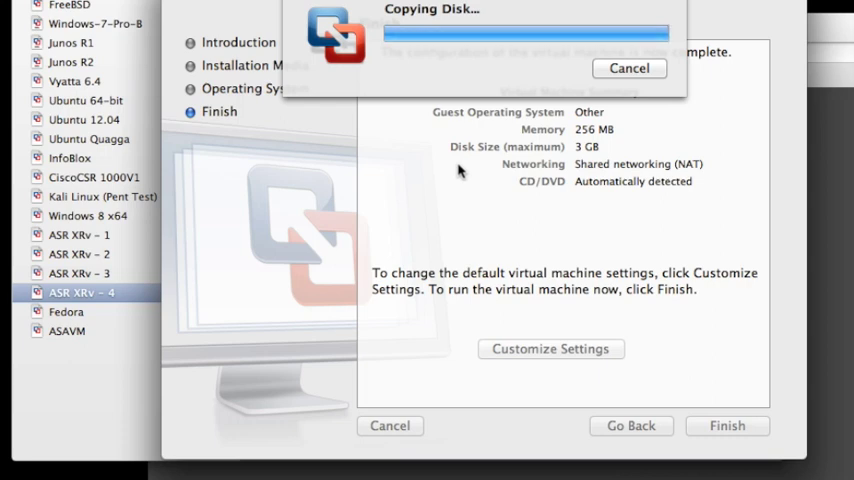
left_click(727, 425)
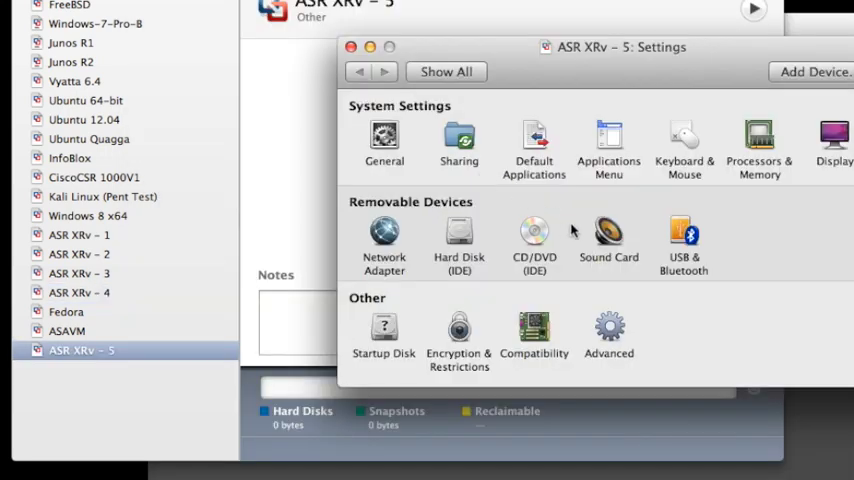
left_click(608, 240)
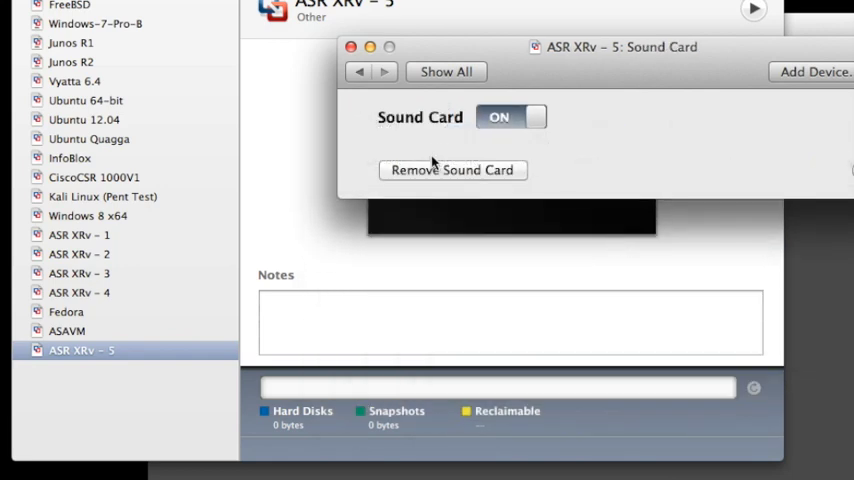
left_click(511, 117)
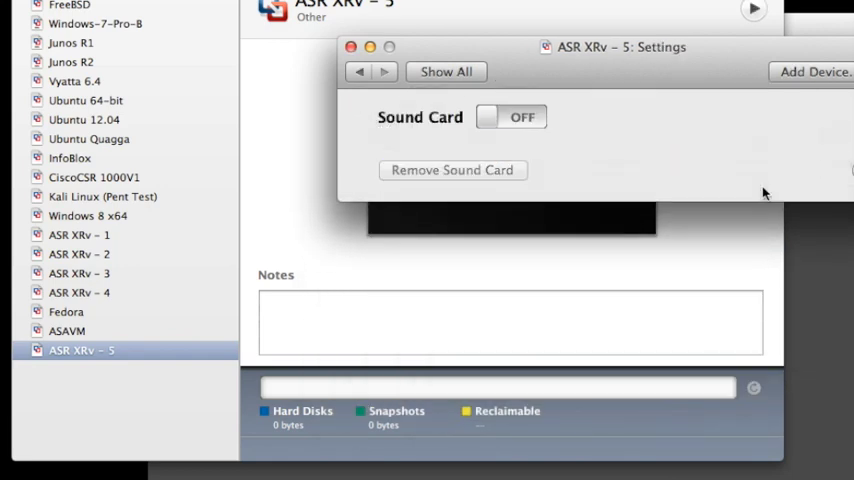
Set ASR XRv - 5's memory to 3072 MB in Processors & Memory and expand Advanced options
left_click(445, 71)
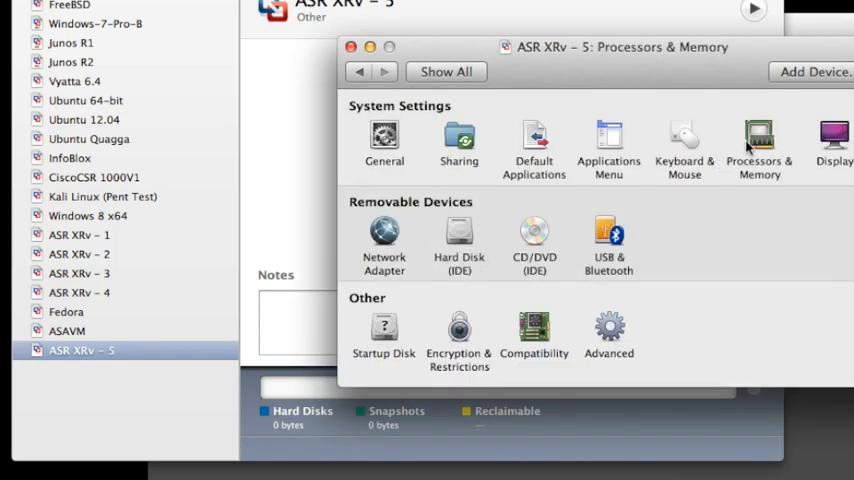
left_click(759, 145)
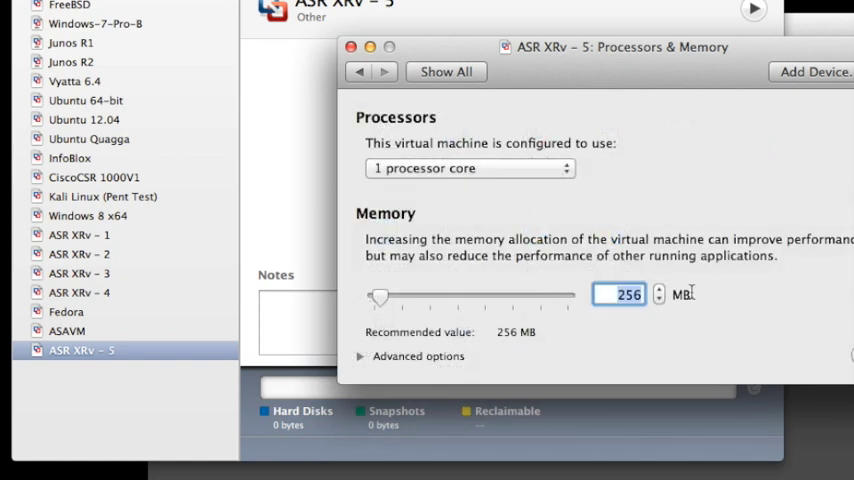
type("3072")
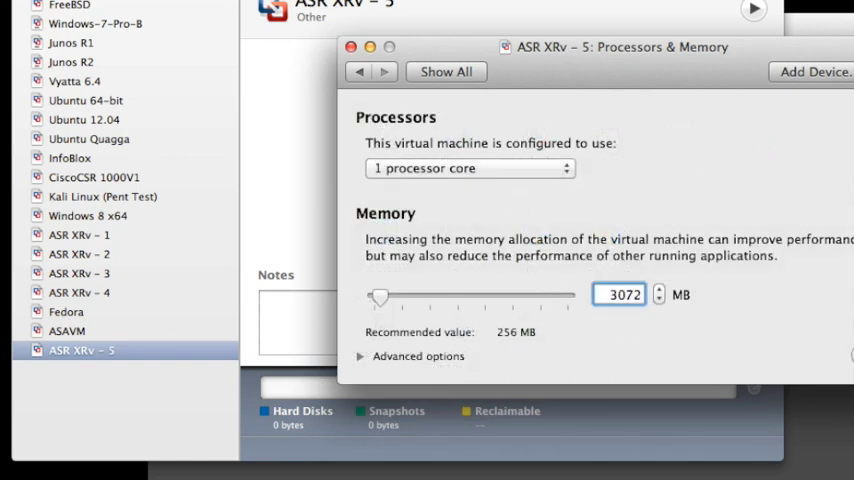
mouse_move(386, 447)
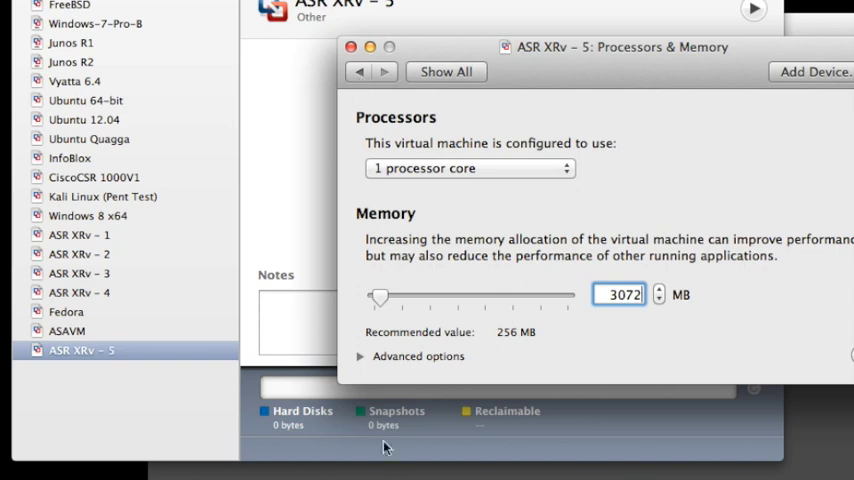
left_click(360, 356)
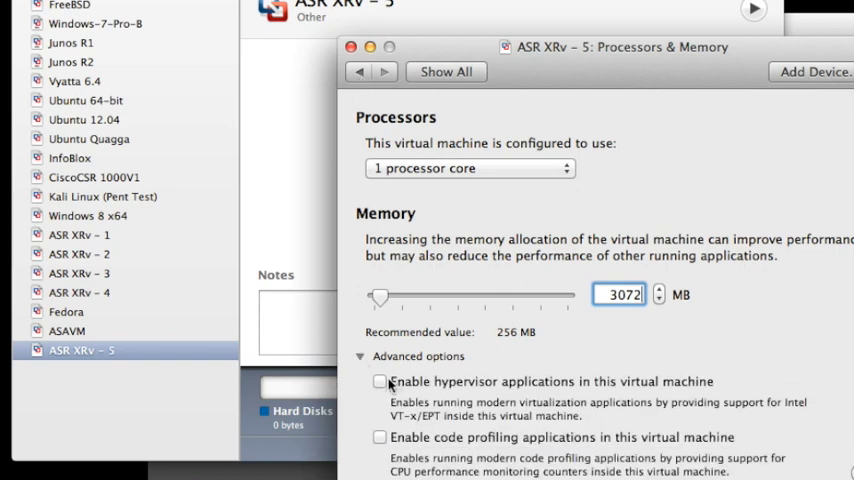
left_click(380, 381)
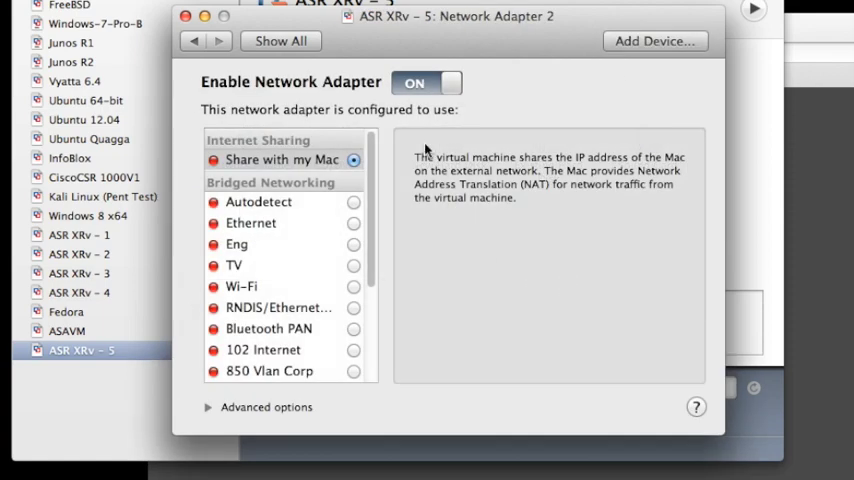
Add a third network adapter, then return to Network Adapter 2's settings
left_click(654, 41)
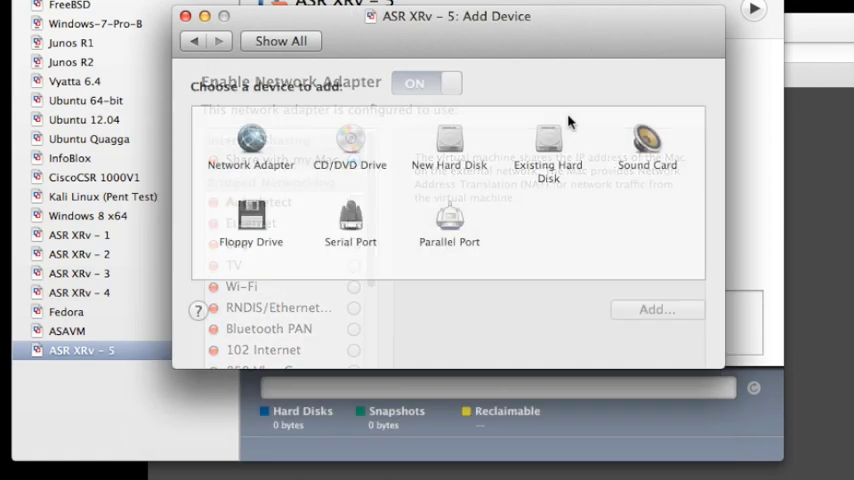
left_click(251, 145)
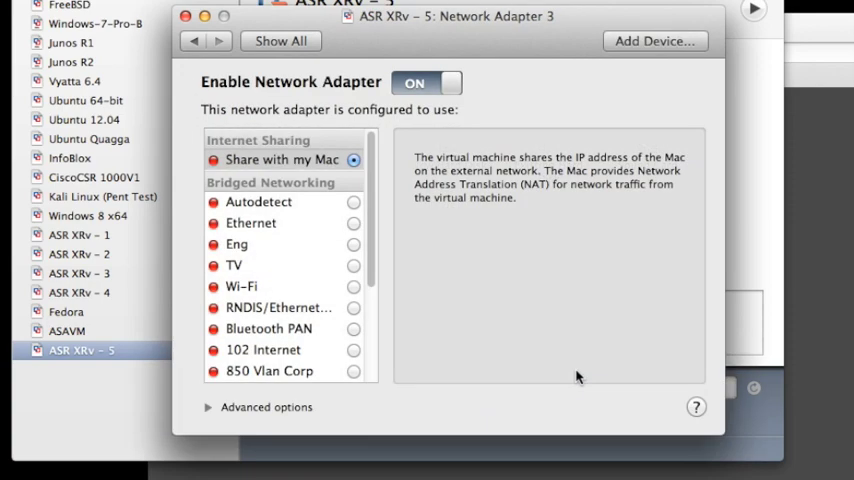
left_click(280, 41)
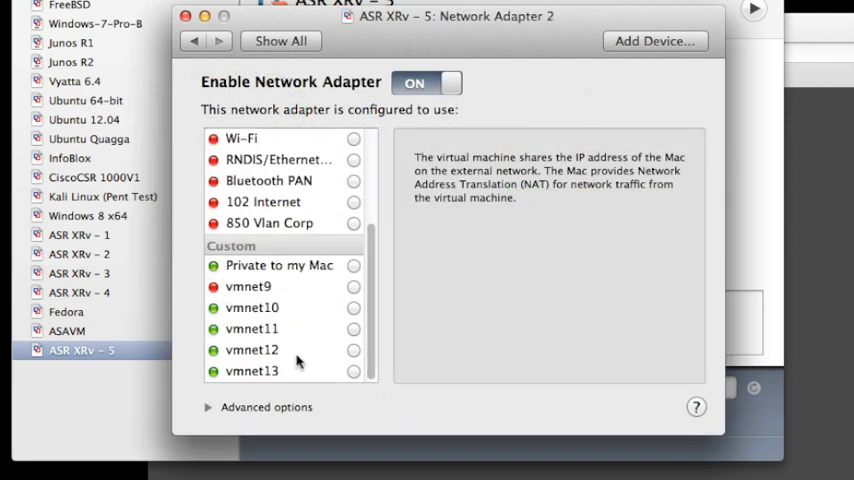
Attach Network Adapter 2 to custom network vmnet12 and go back to the settings overview
left_click(252, 350)
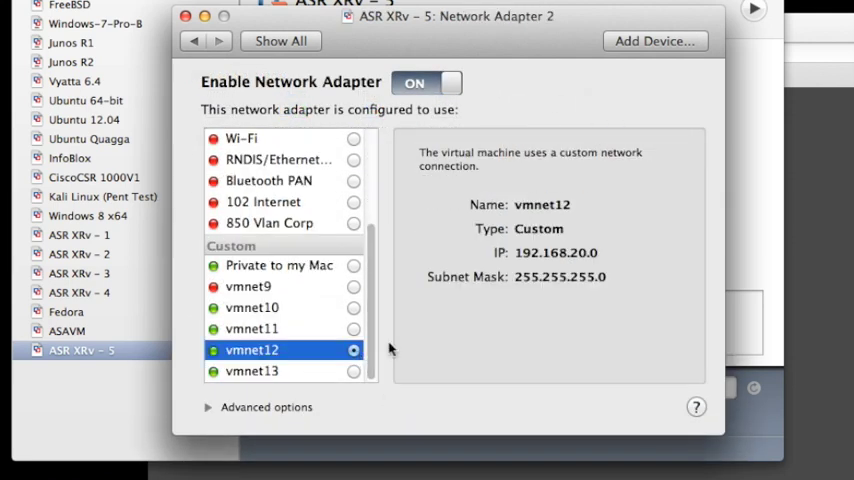
mouse_move(493, 150)
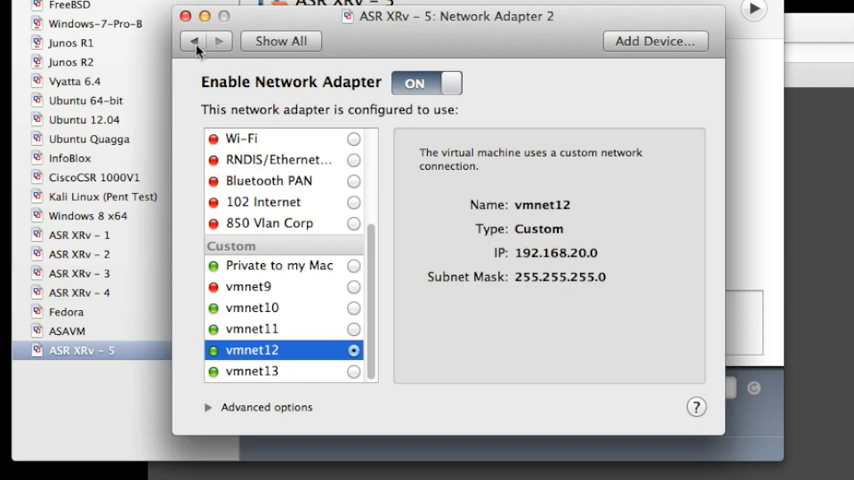
left_click(280, 41)
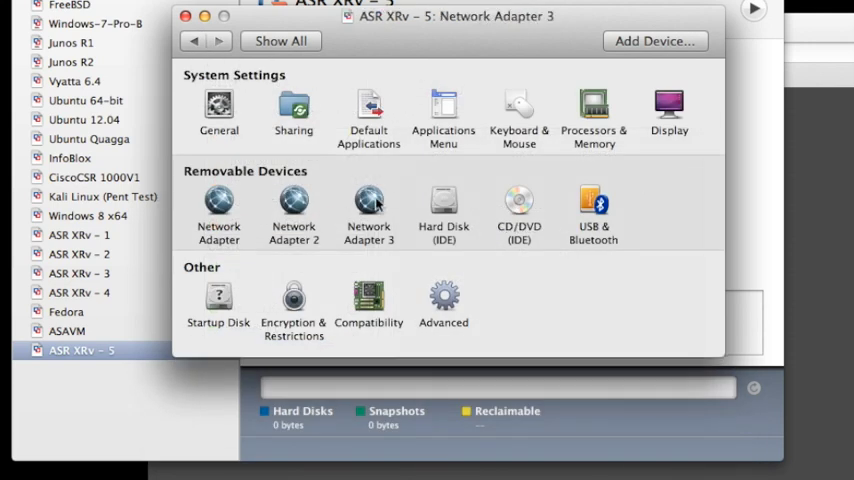
left_click(369, 203)
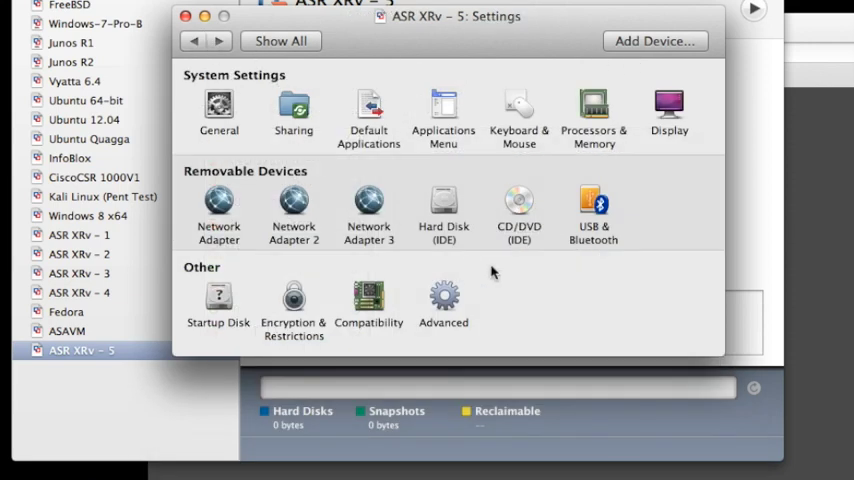
mouse_move(248, 190)
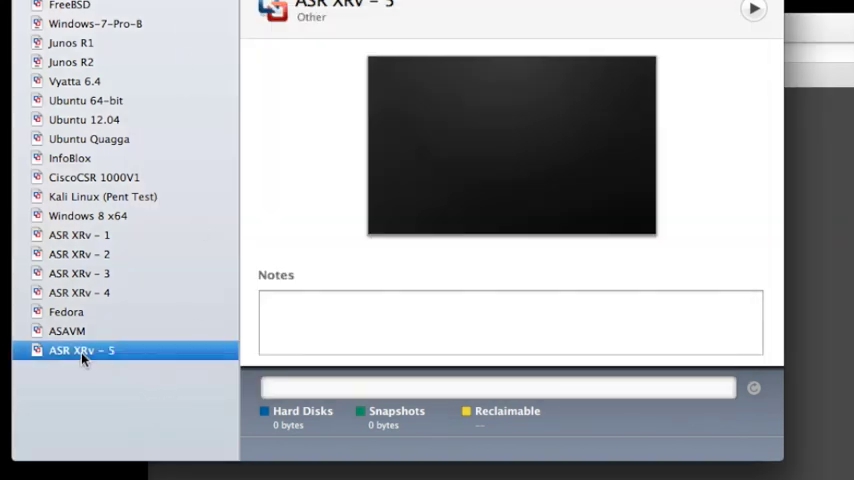
right_click(80, 350)
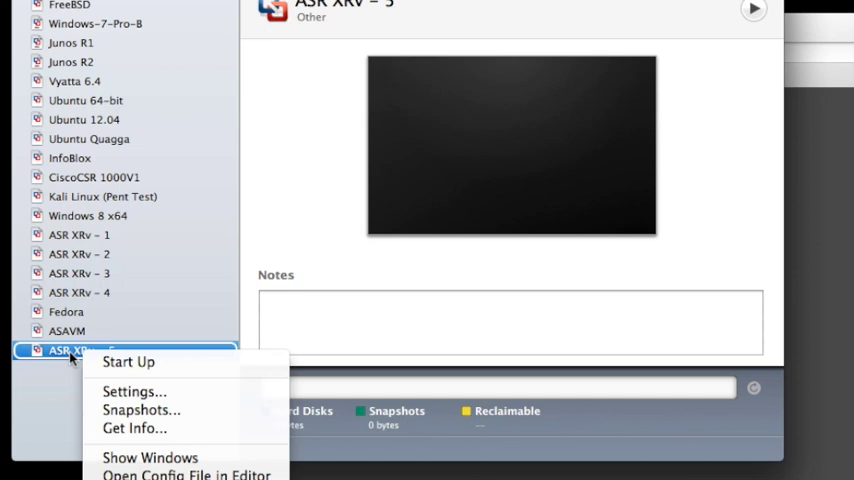
mouse_move(186, 474)
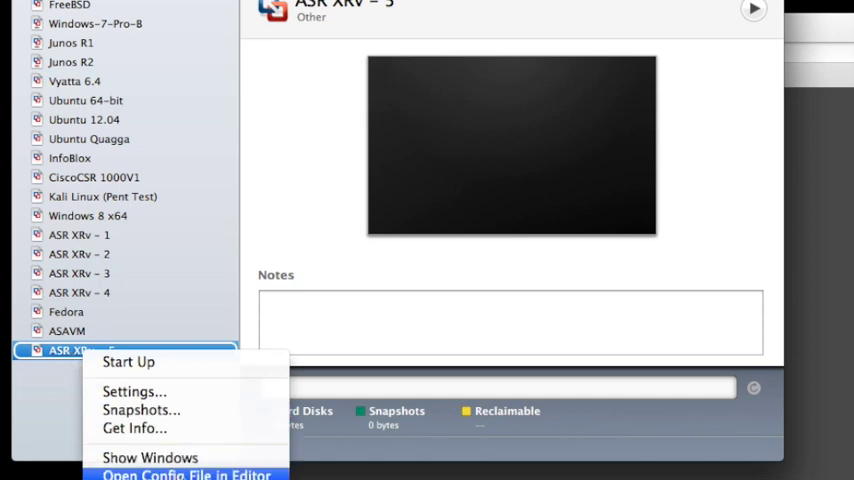
left_click(187, 474)
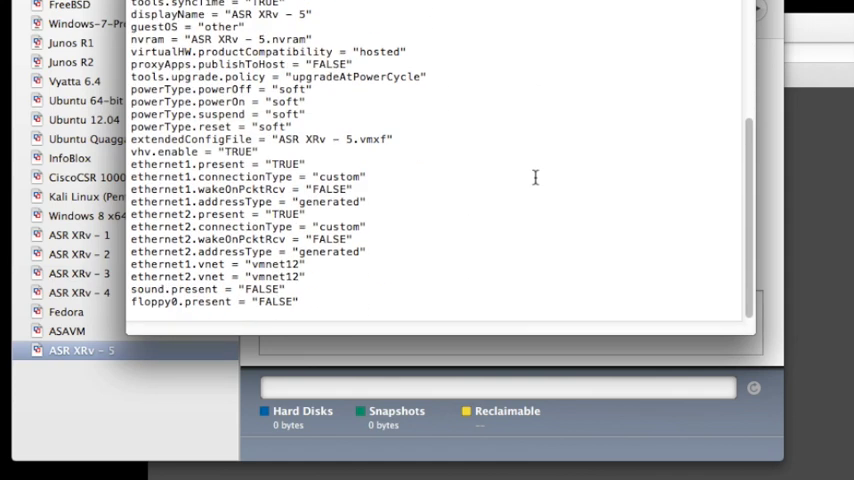
mouse_move(370, 293)
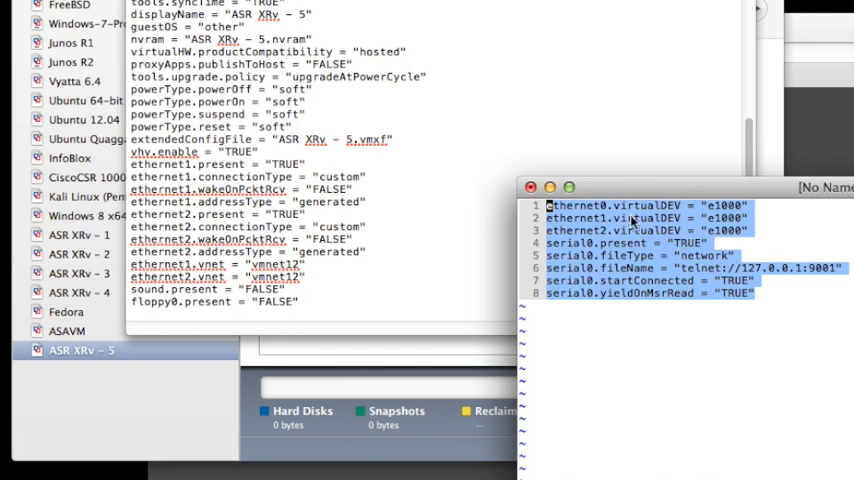
mouse_move(732, 235)
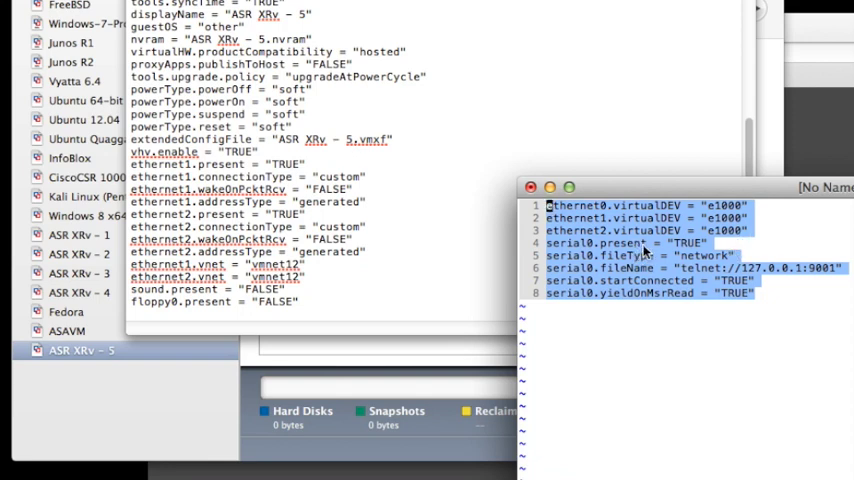
mouse_move(712, 283)
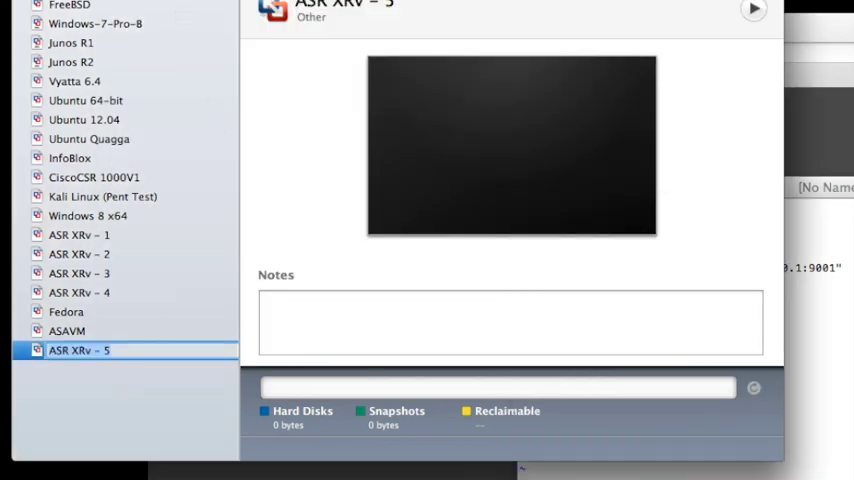
left_click(754, 10)
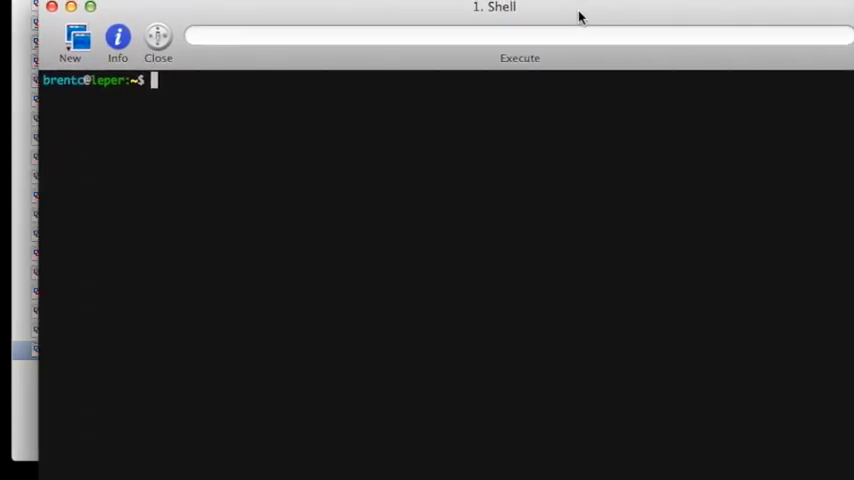
mouse_move(385, 183)
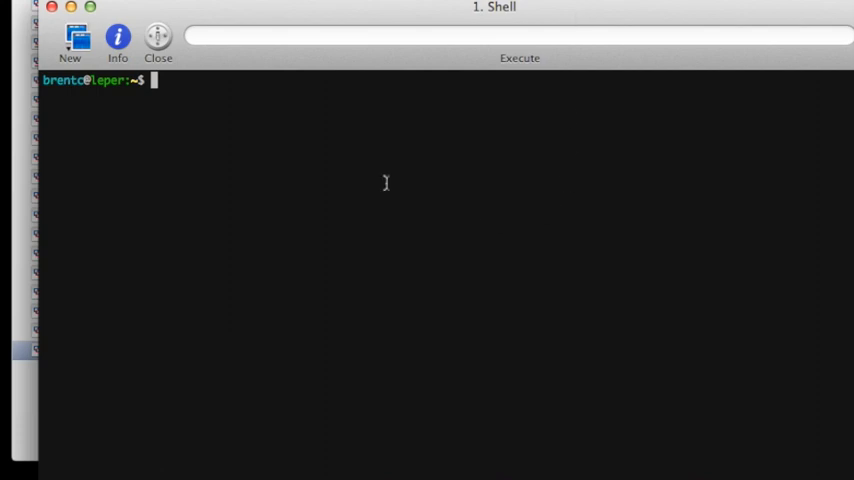
mouse_move(291, 167)
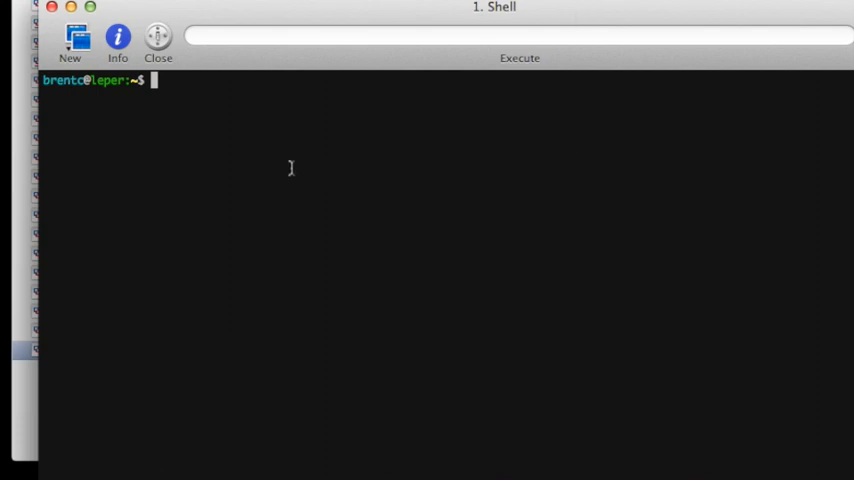
Run 'telnet 127.0.0.1 9001' to reach the router's serial console
type("telnet 1")
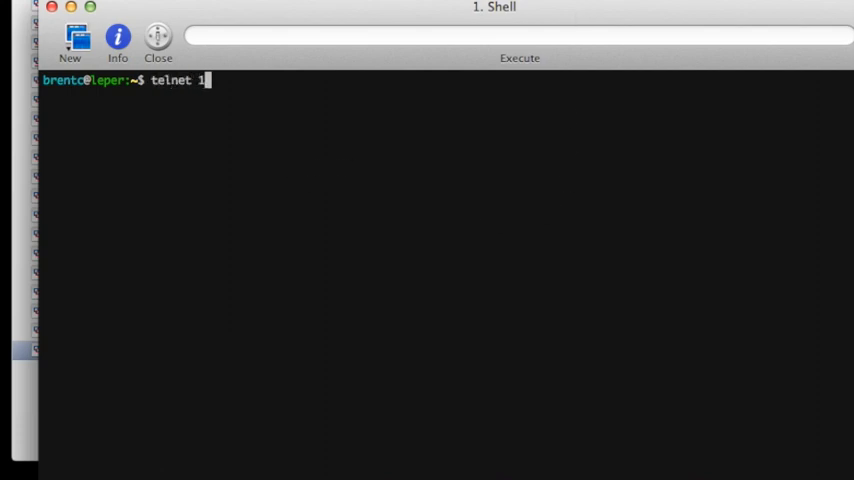
type("27.0.0")
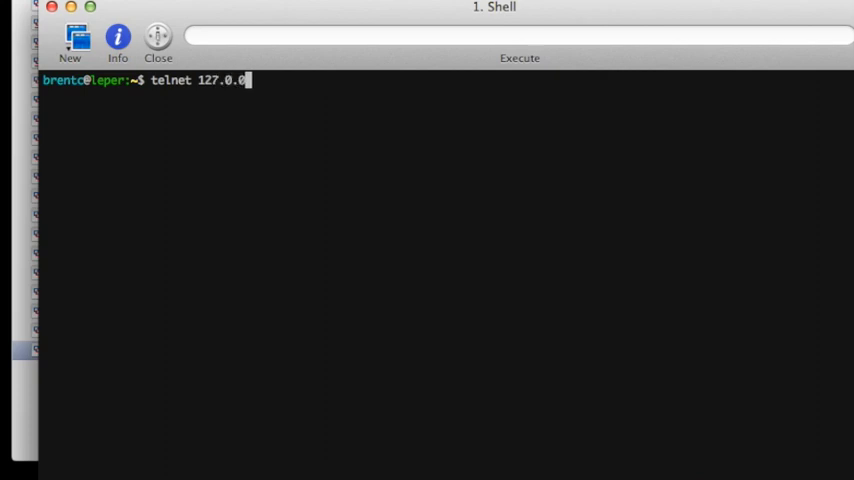
type("1")
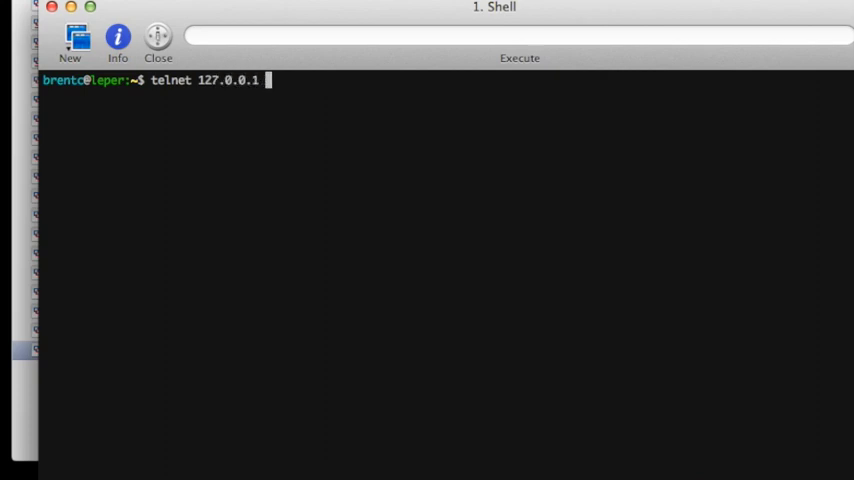
type("900")
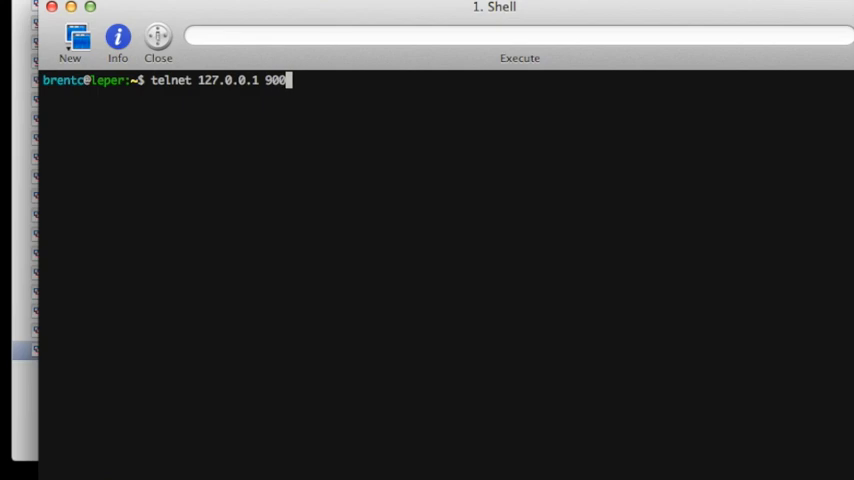
type("1")
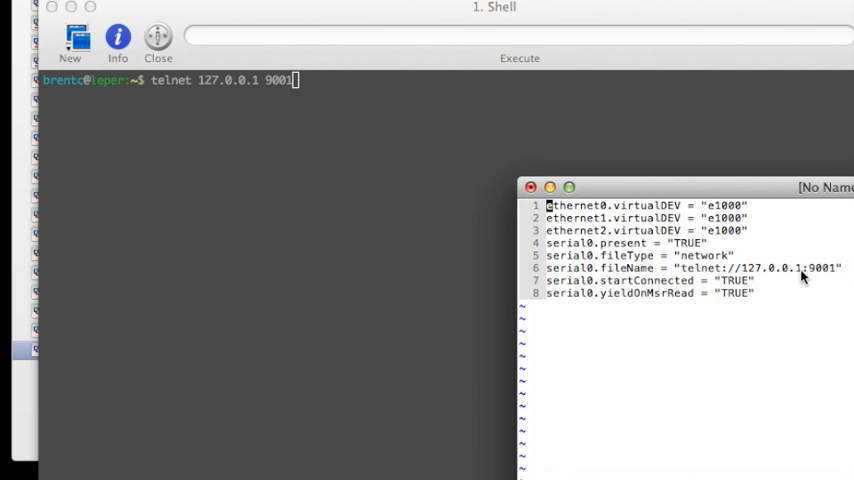
mouse_move(806, 283)
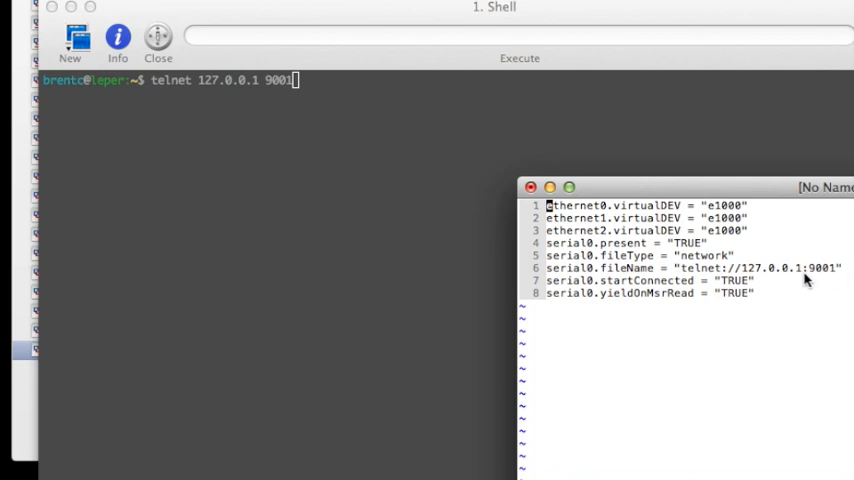
mouse_move(838, 282)
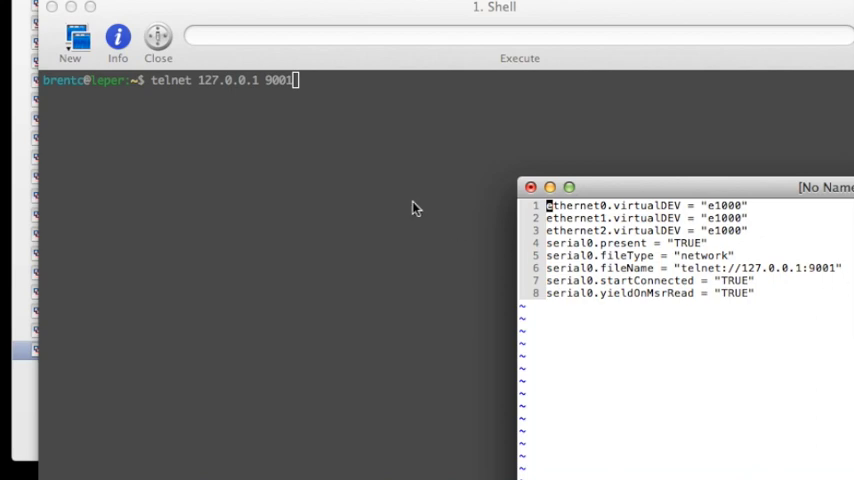
key("Return")
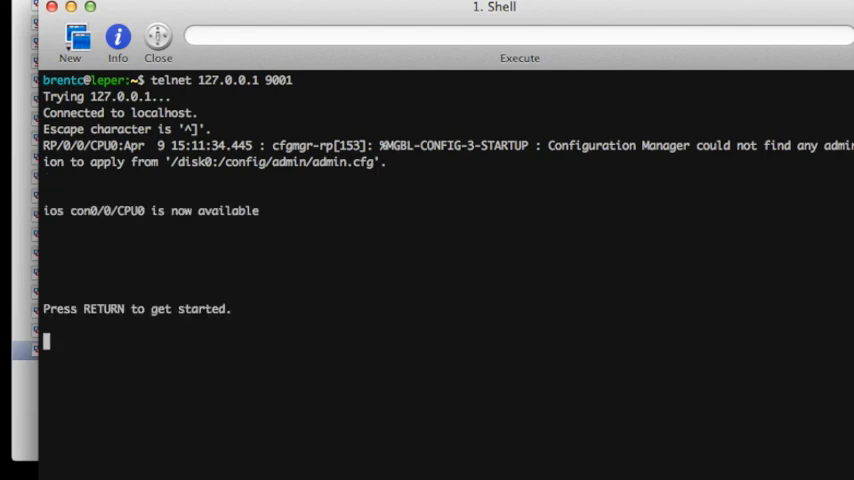
mouse_move(204, 260)
type("br")
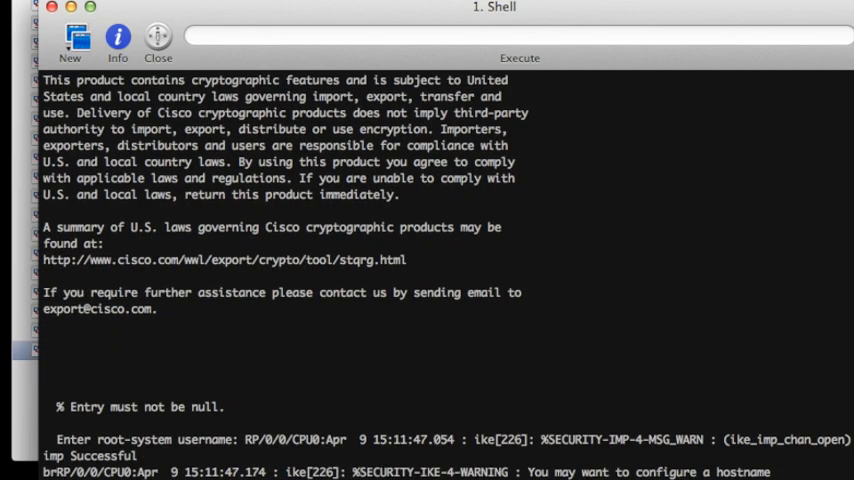
Scroll through the XRv boot output and license text to the login prompt
scroll("down", 3)
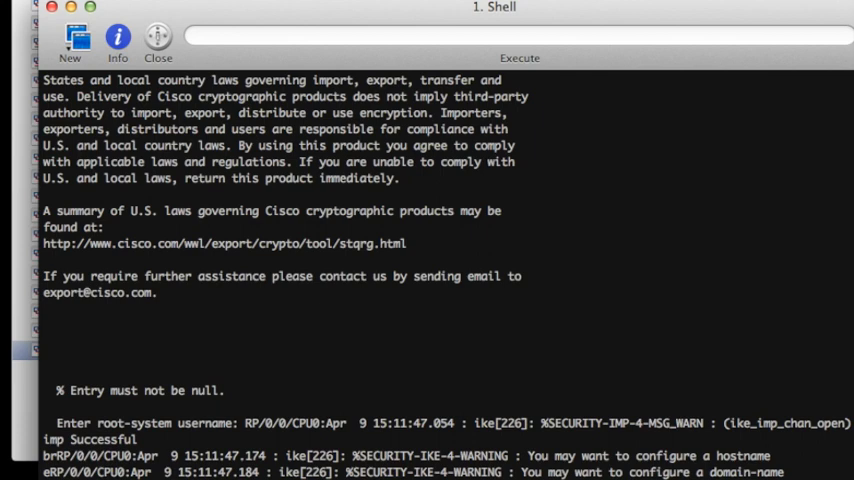
scroll("down", 3)
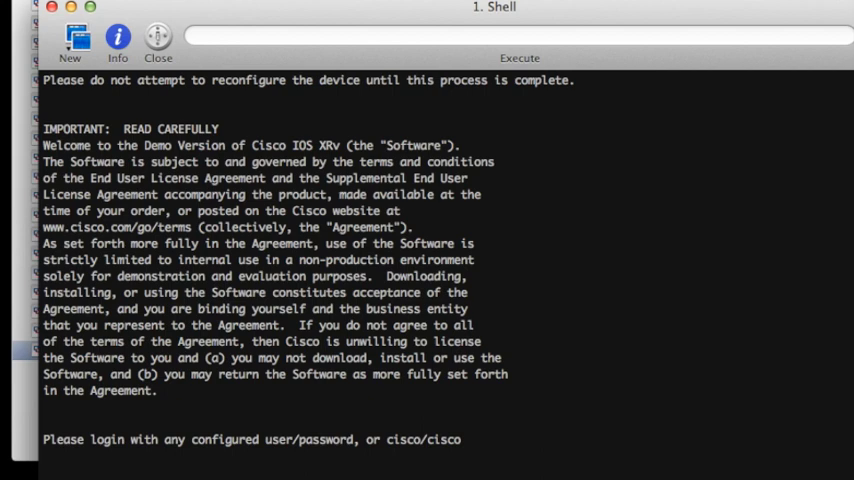
Log in as brentc and scroll through the 'sh run' configuration output
type("brentc")
type("sh run")
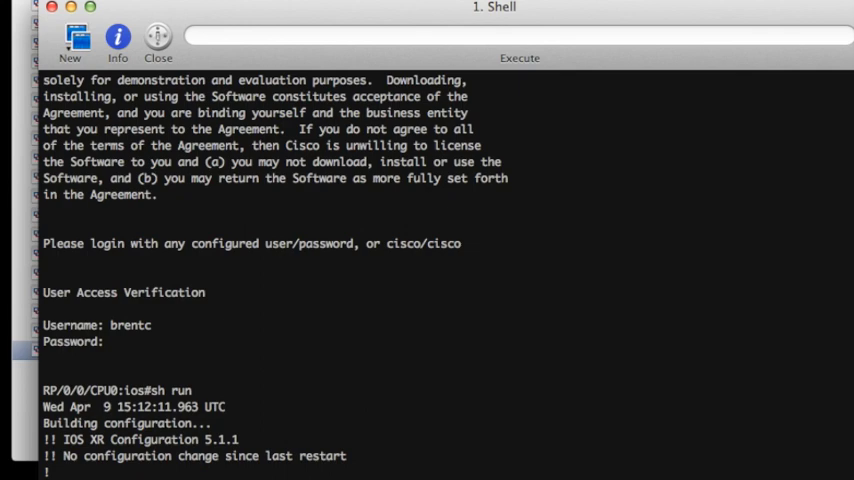
scroll("down", 3)
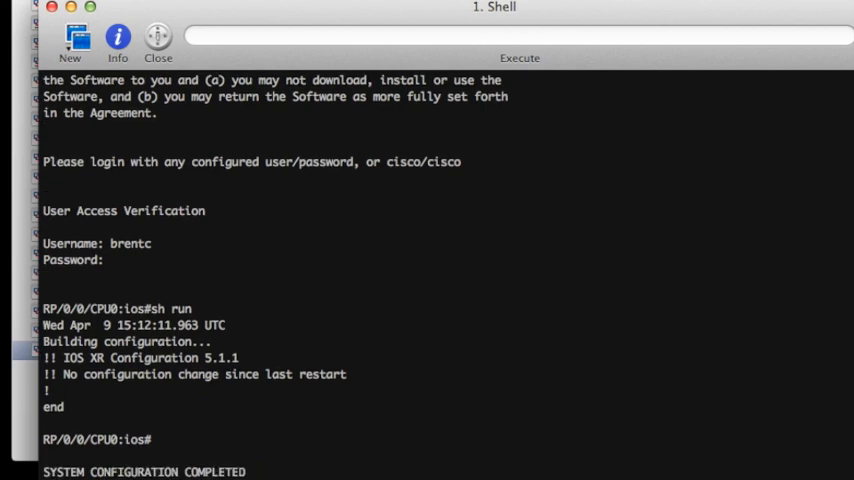
Configure GigabitEthernet0/0/0/0 with 192.168.20.2/24, enable it, and commit
scroll("down", 3)
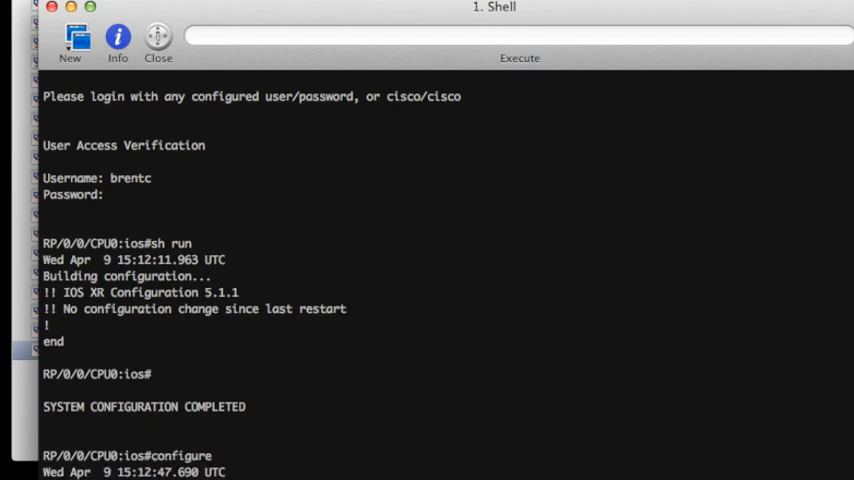
type("interface gigabitEthernet 0/0/0/")
type("ipv4 address 192.168.20.2/24")
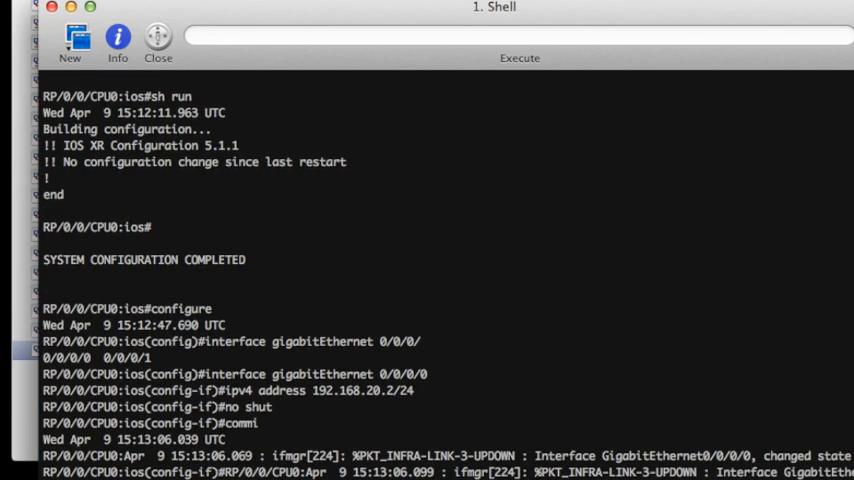
scroll("down", 3)
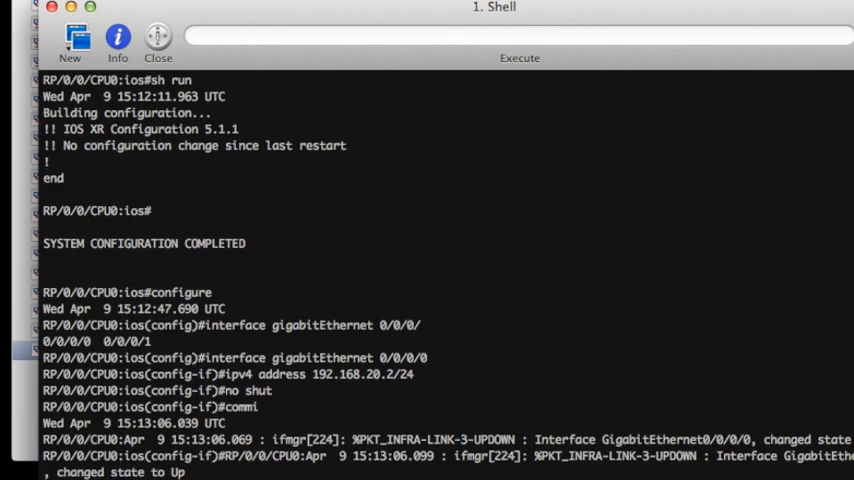